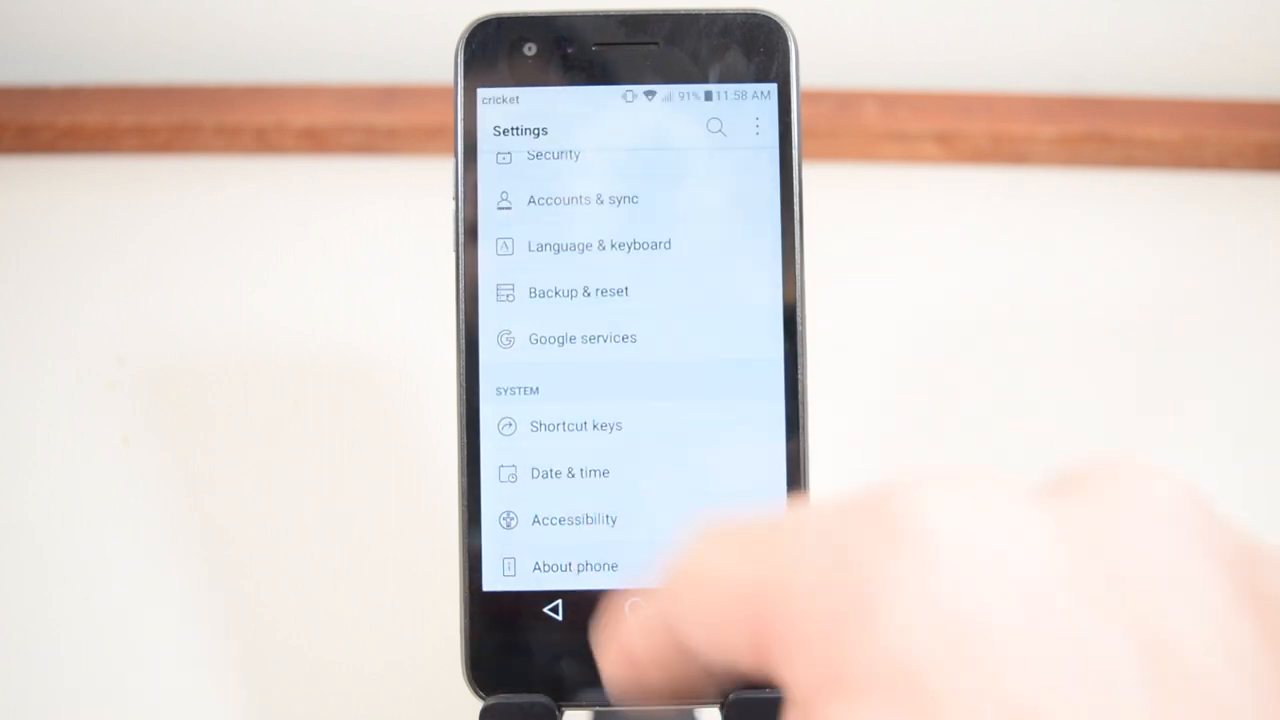
Step: Exit the settings list, leaving a dark screen with the zero-counter playback overlay
{"action": "left_click", "coordinate": [574, 566]}
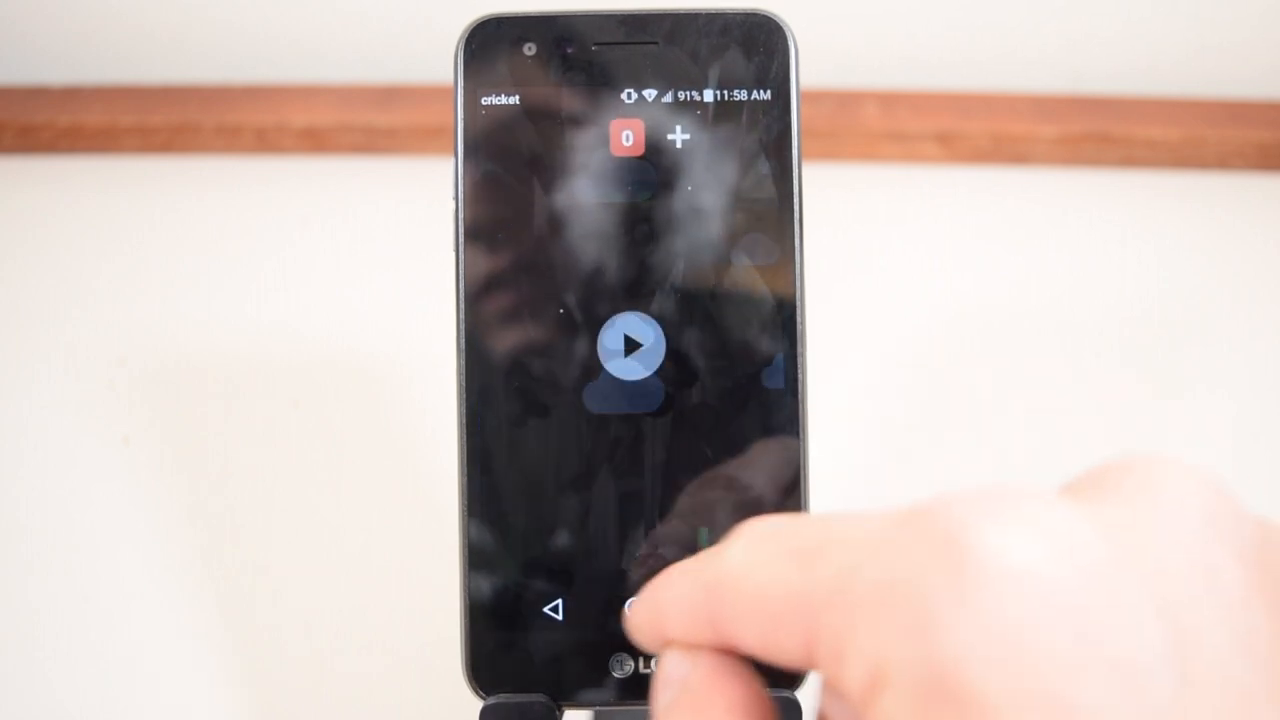
Step: Go back to the Android home screen, leaving the dark playback overlay behind
{"action": "left_click", "coordinate": [634, 618]}
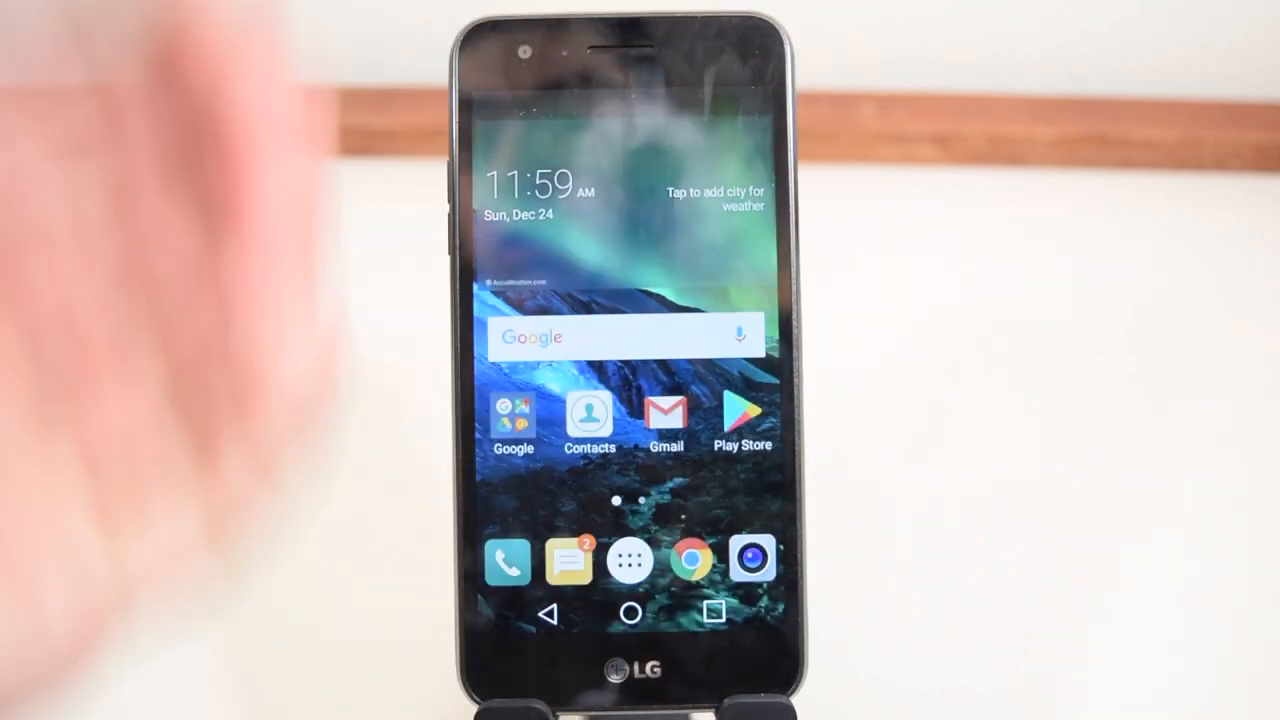
Step: Move to the second home page and pull down the Wi-Fi/Bluetooth/brightness quick settings
{"action": "left_click", "coordinate": [628, 566]}
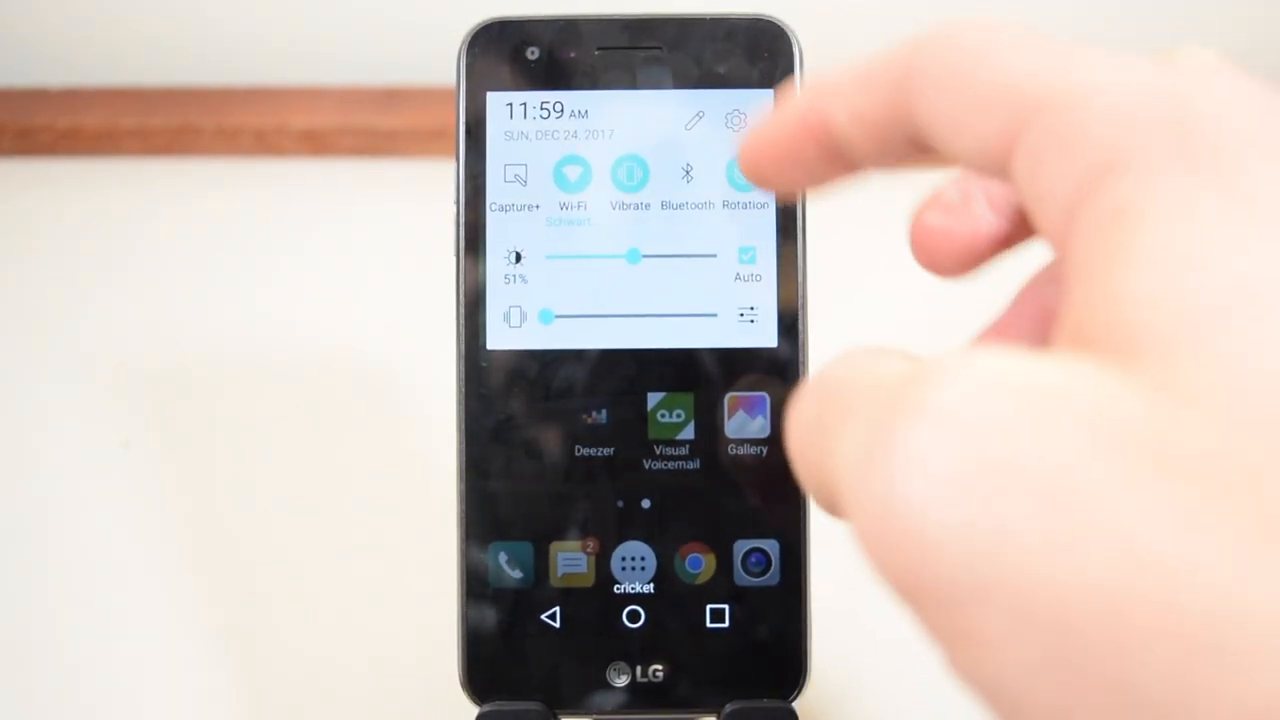
Step: Open full Settings, glance at the More wireless page, then scroll to Device
{"action": "left_click", "coordinate": [731, 120]}
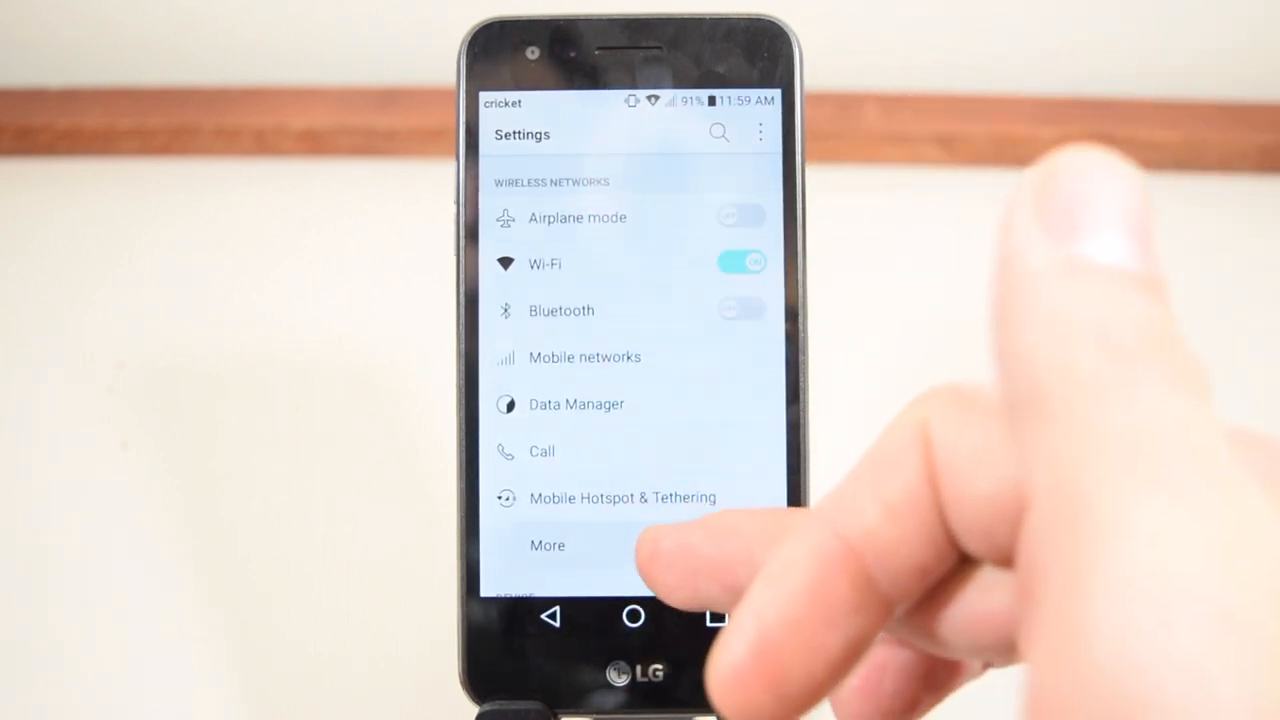
{"action": "left_click", "coordinate": [547, 545]}
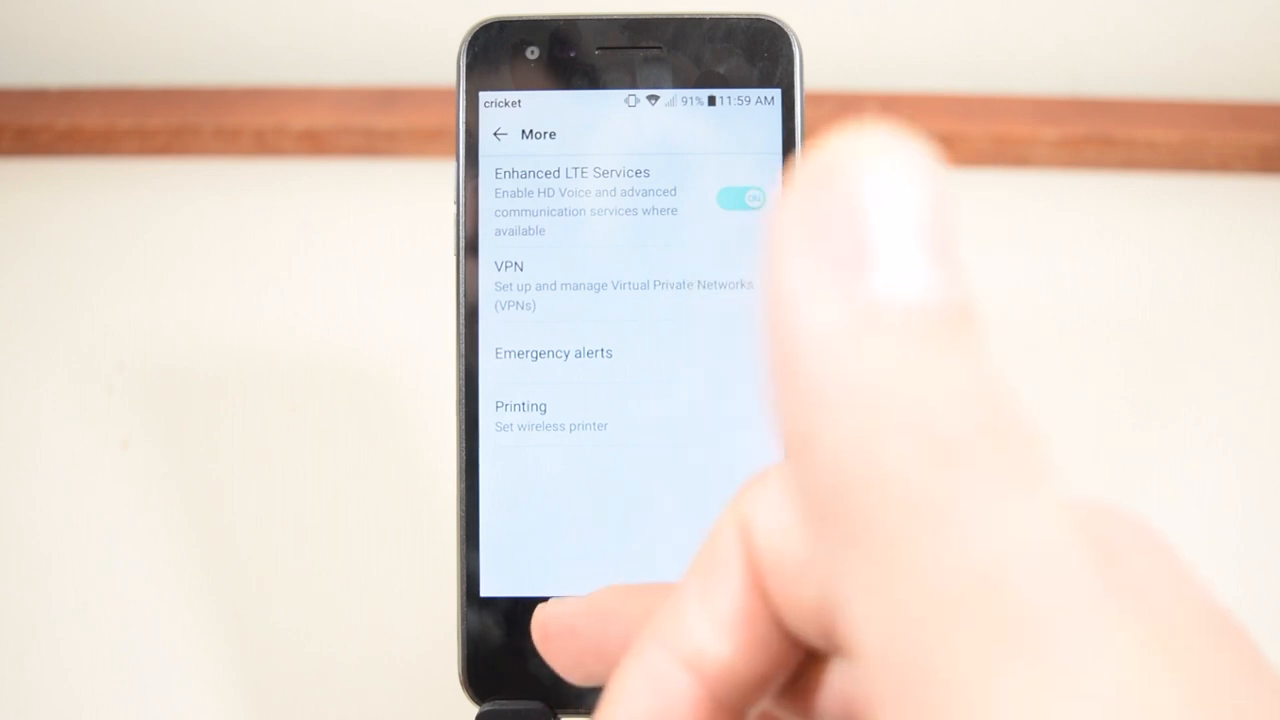
{"action": "left_click", "coordinate": [496, 133]}
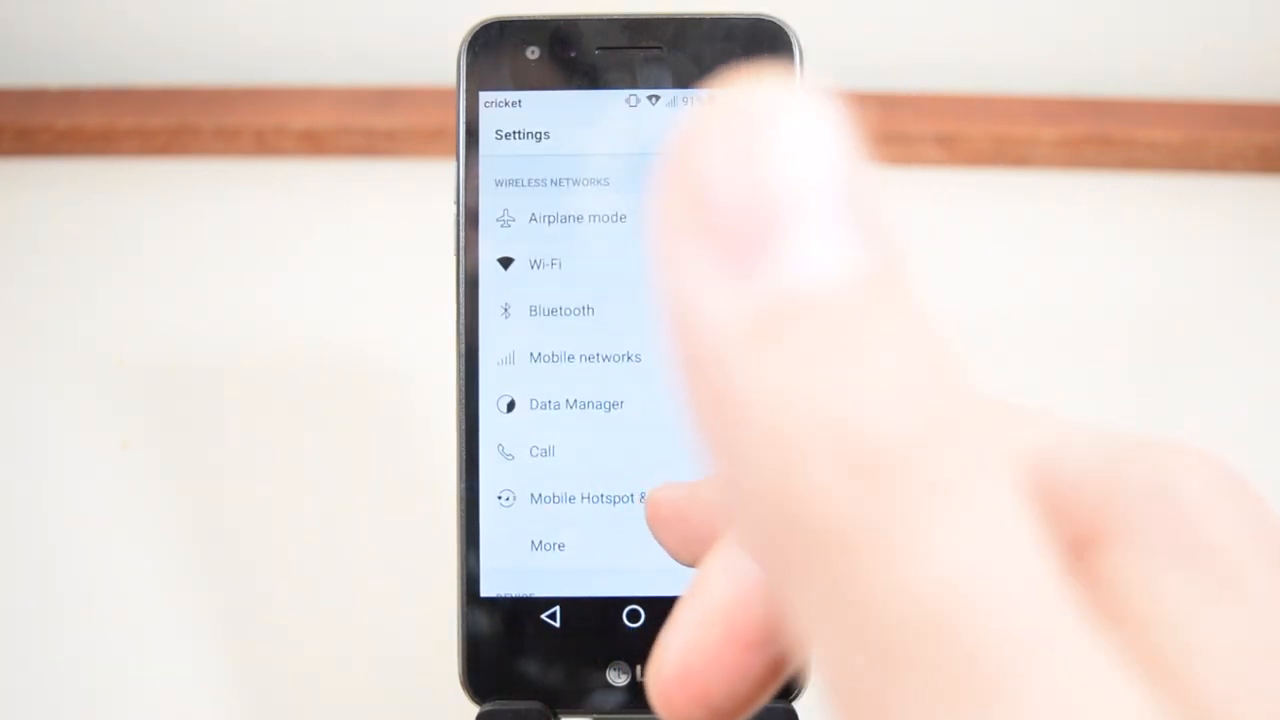
{"action": "scroll", "scroll_direction": "down", "scroll_amount": 3}
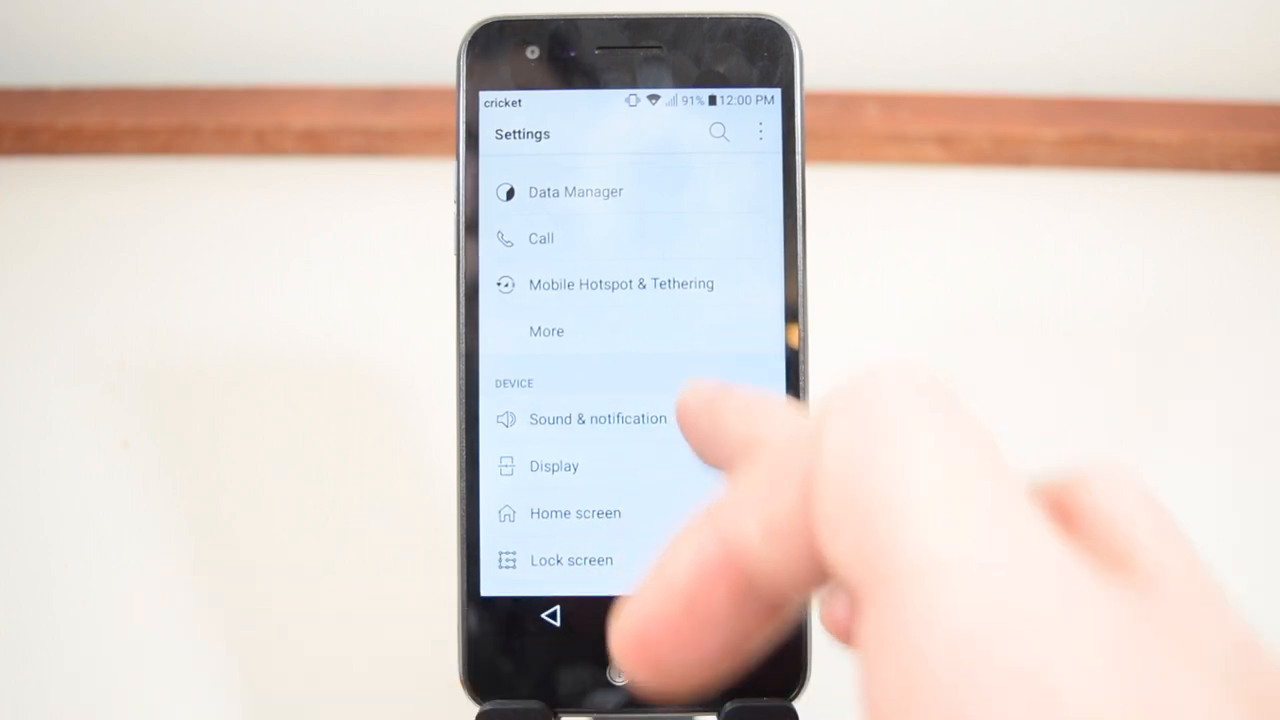
{"action": "left_click", "coordinate": [597, 419]}
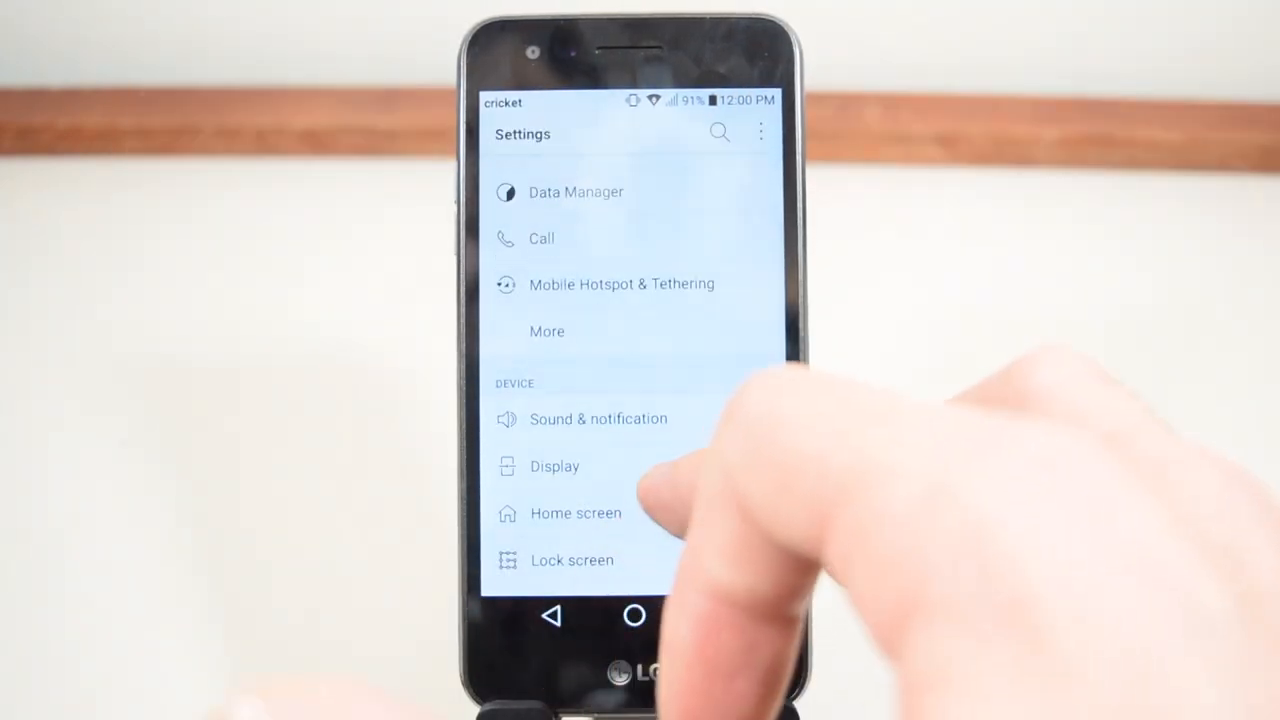
{"action": "left_click", "coordinate": [555, 466]}
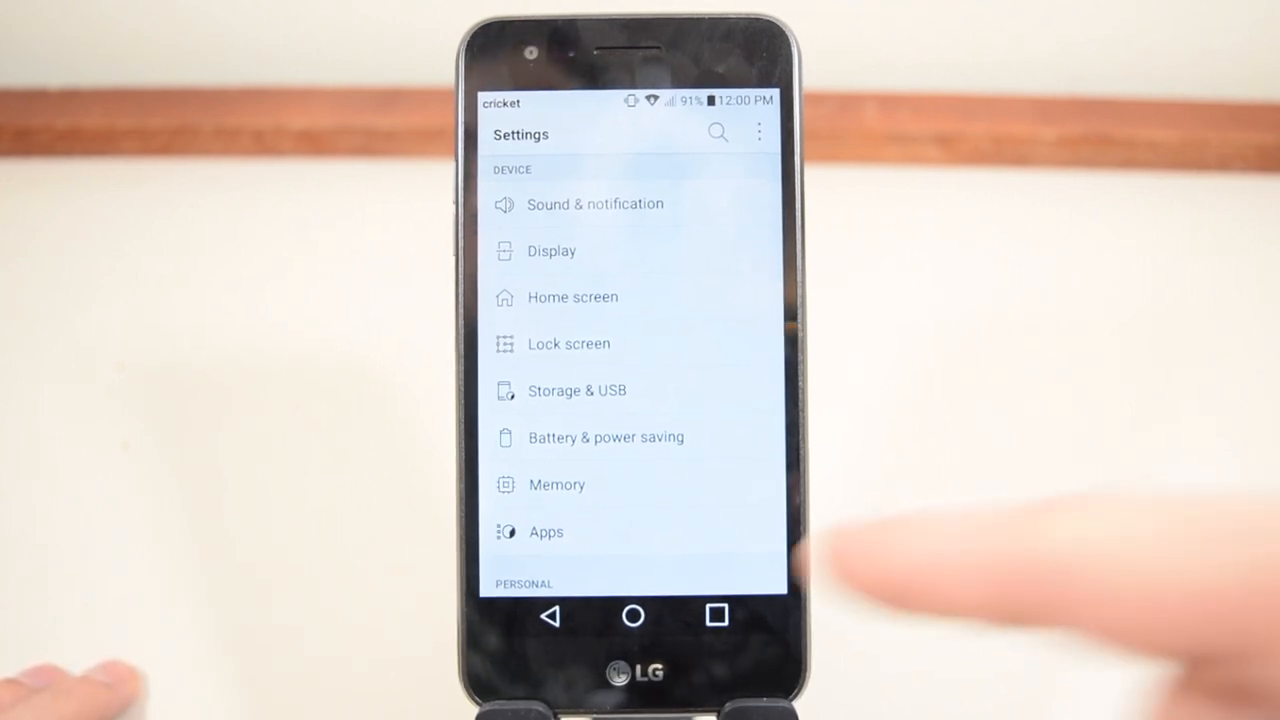
{"action": "left_click", "coordinate": [605, 437]}
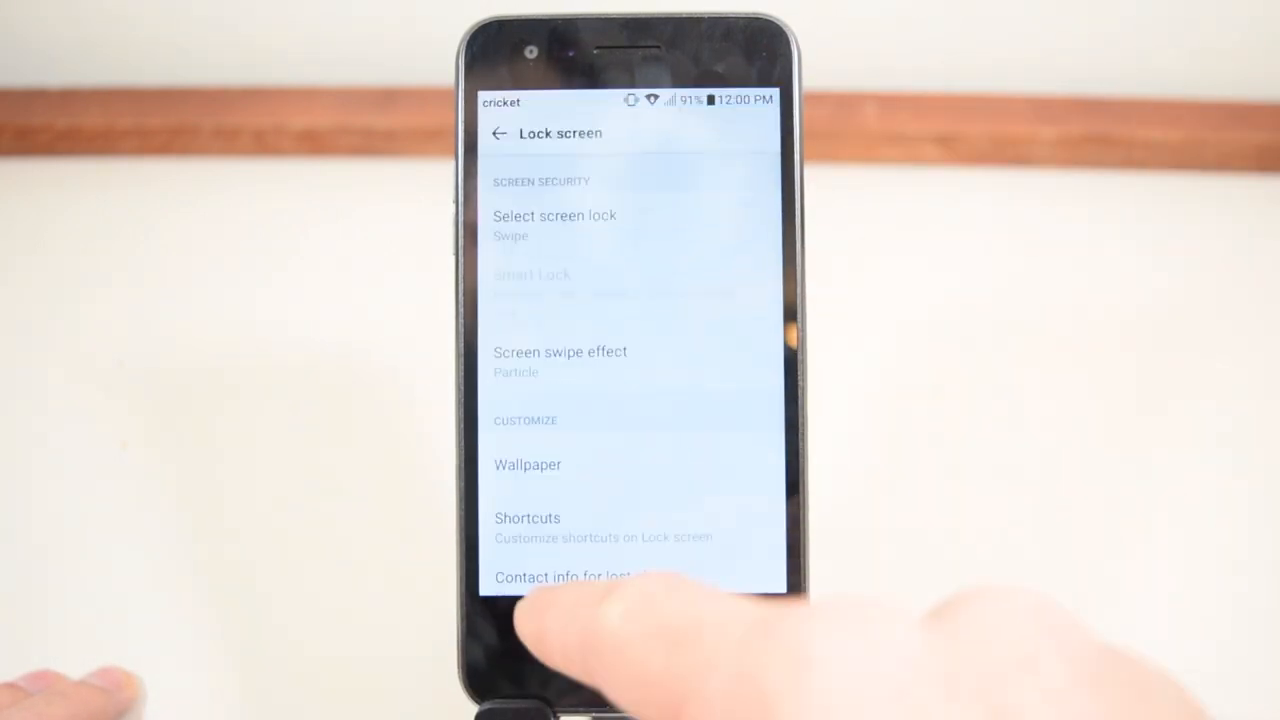
{"action": "left_click", "coordinate": [498, 133]}
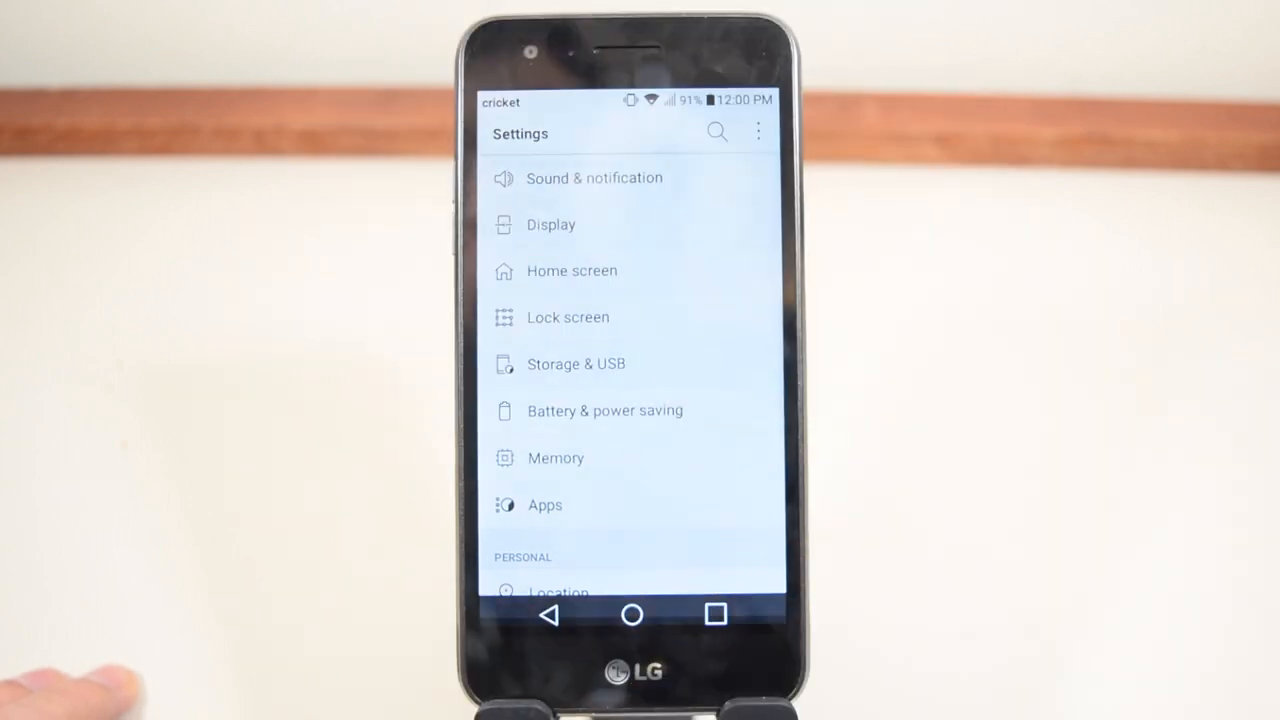
{"action": "left_click", "coordinate": [576, 364]}
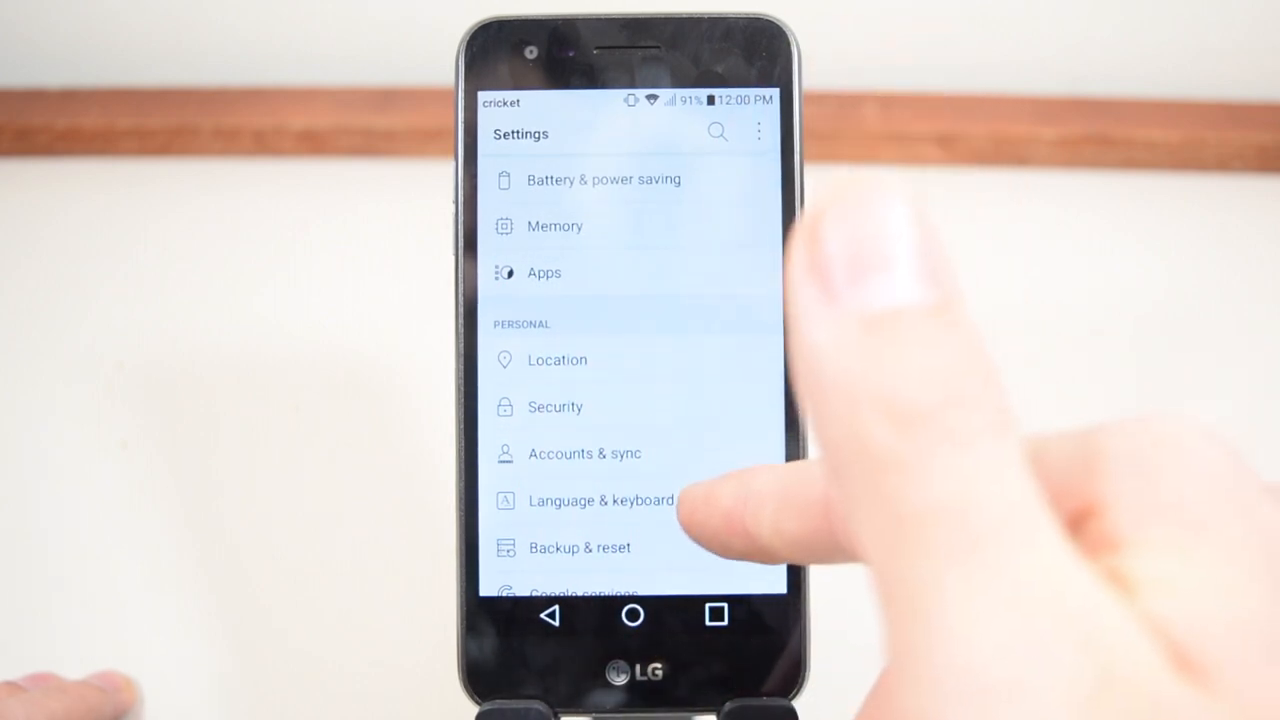
{"action": "left_click", "coordinate": [600, 501]}
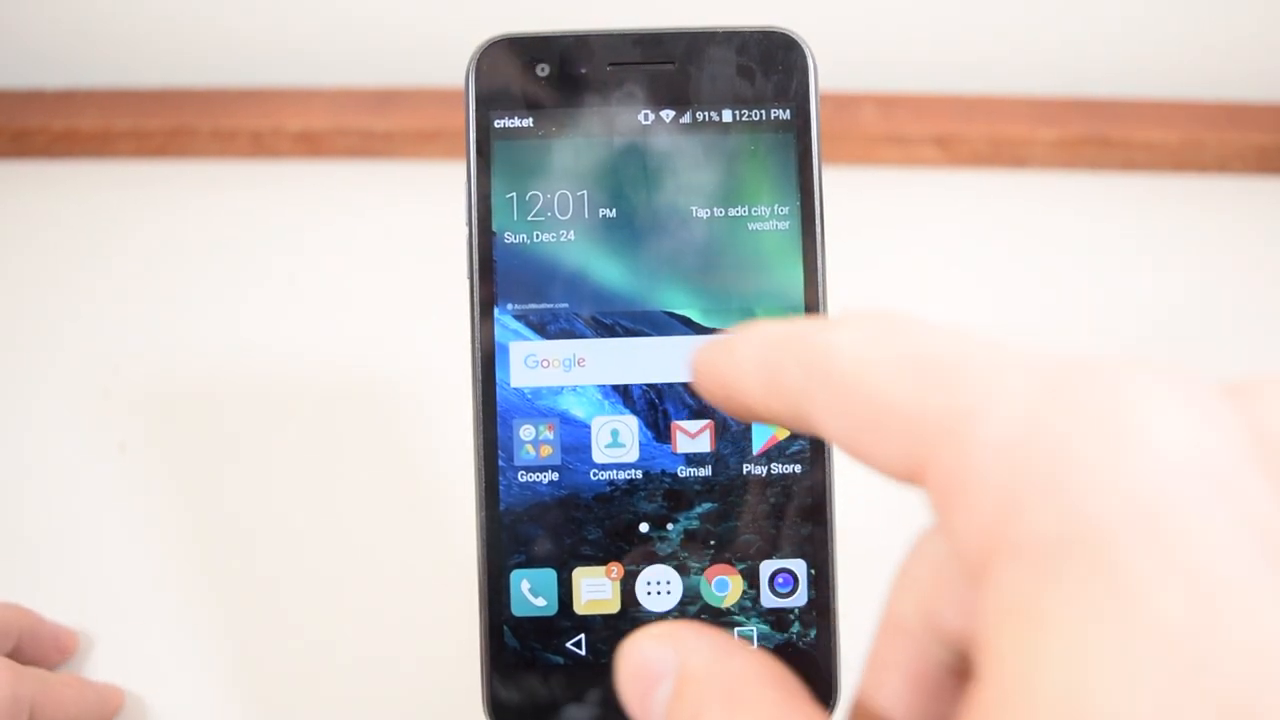
Step: Launch the Camera app from the home screen dock
{"action": "left_click", "coordinate": [658, 595]}
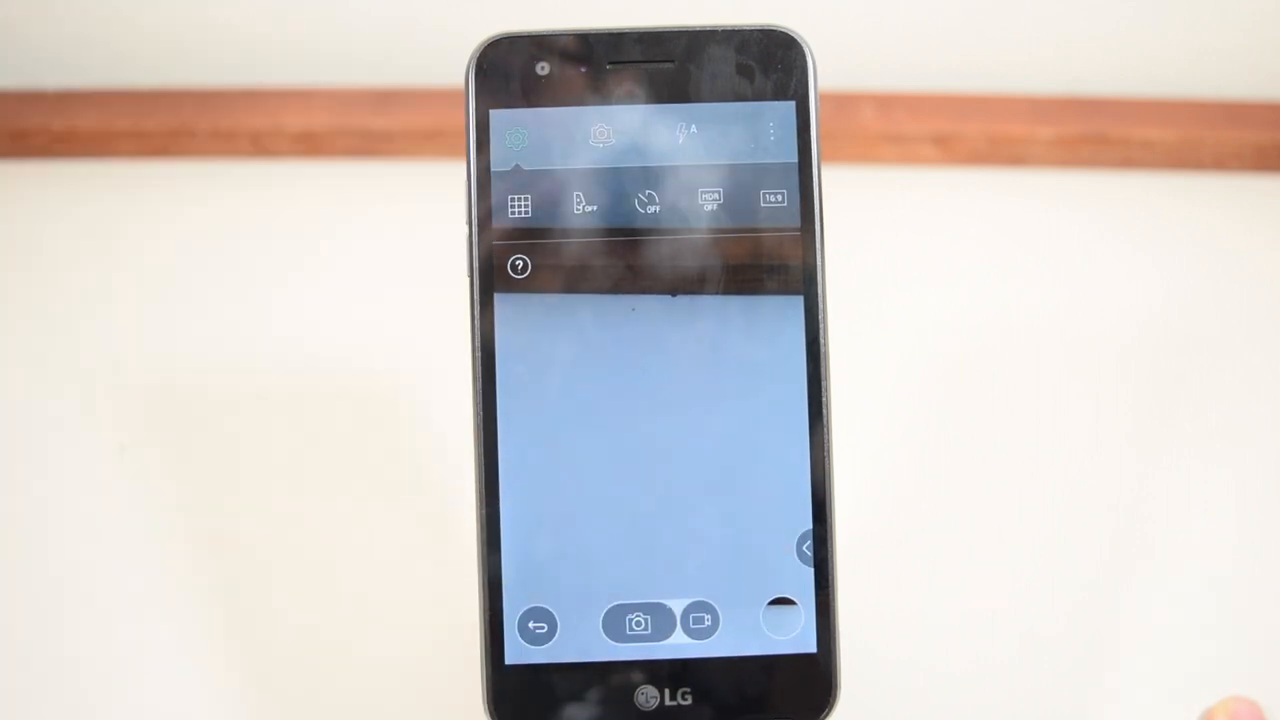
Step: Show the camera settings row with grid, timer, HDR and 16:9 options
{"action": "left_click", "coordinate": [773, 200]}
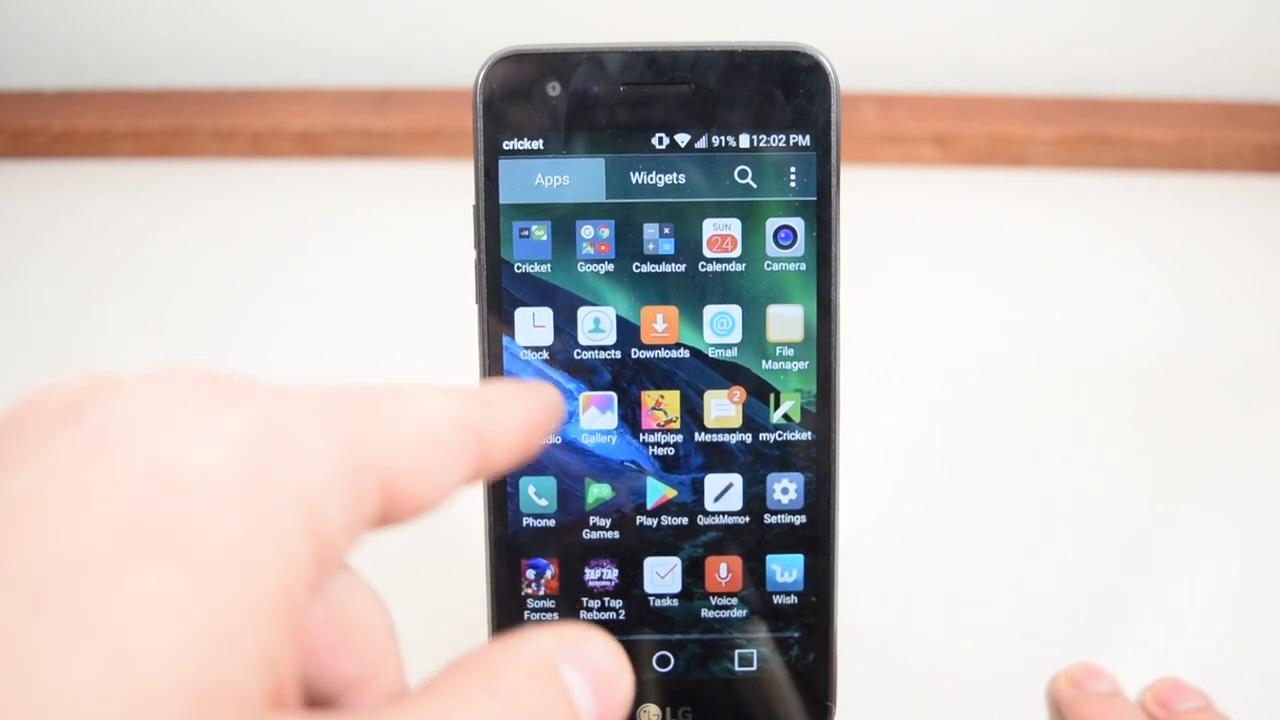
Step: Launch FM Radio from the app drawer and dismiss its plug-in-earphones notice
{"action": "left_click", "coordinate": [535, 415]}
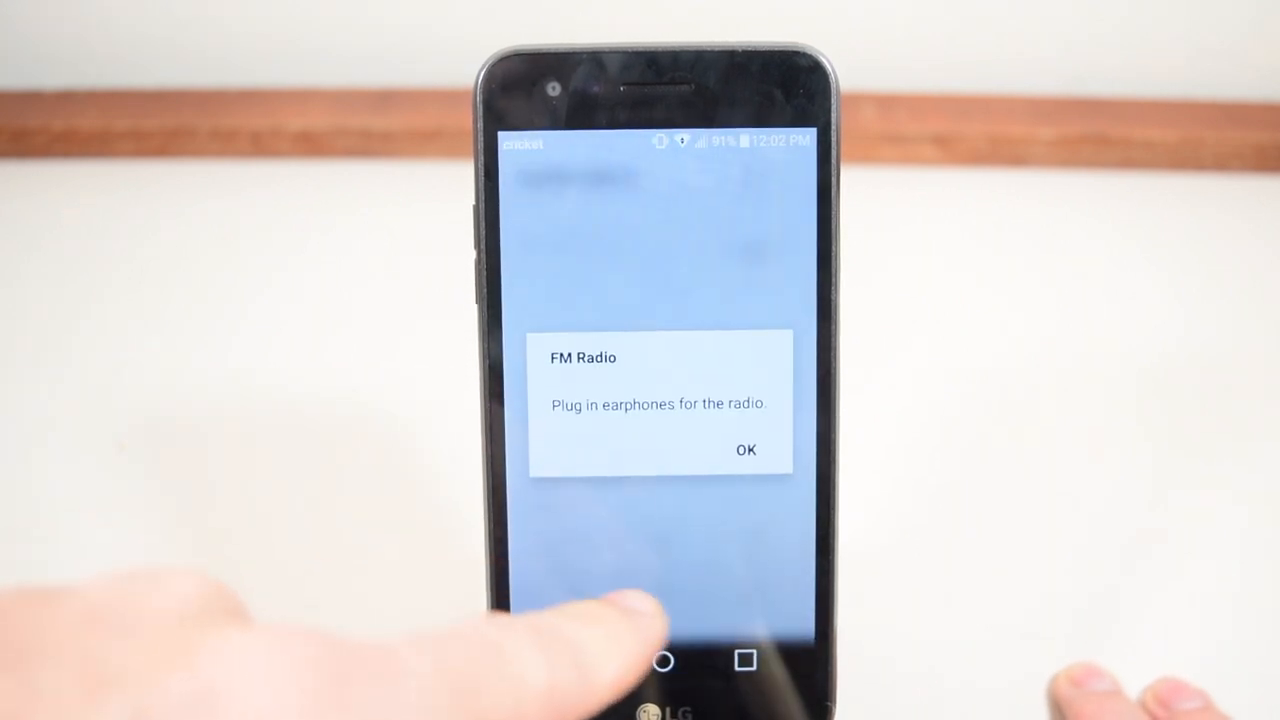
{"action": "left_click", "coordinate": [745, 450]}
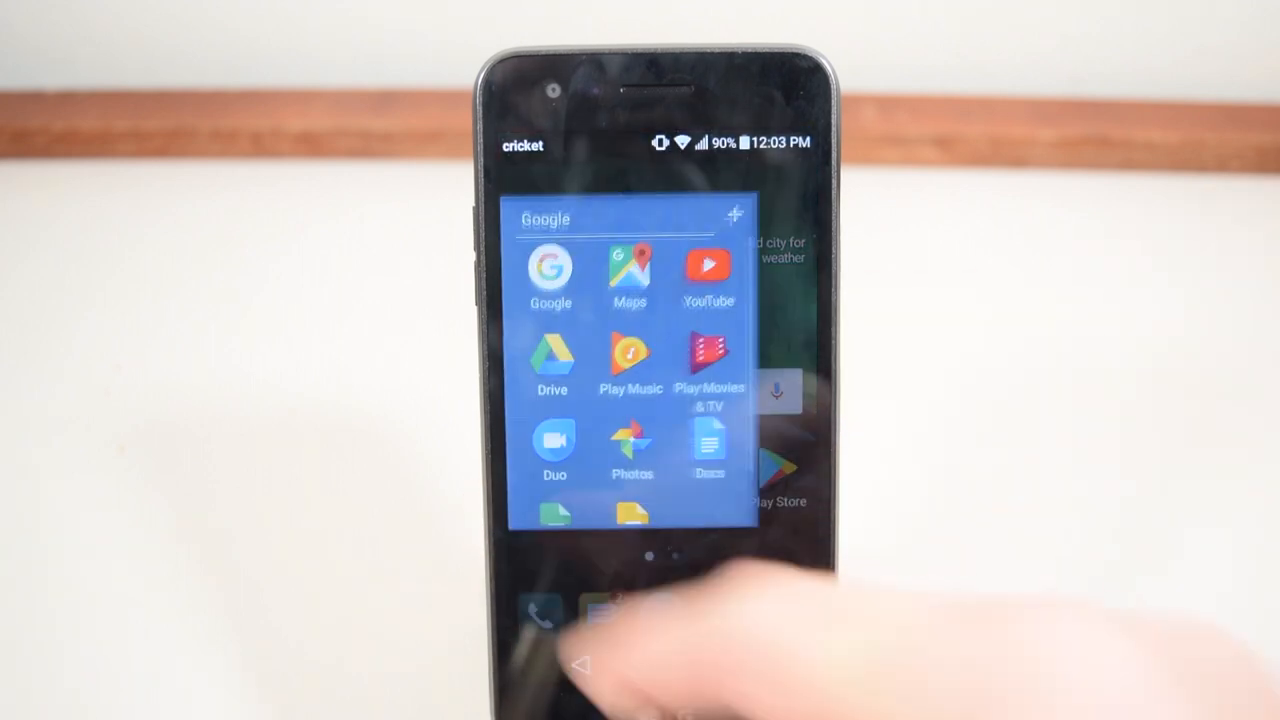
Step: Launch YouTube from the Google folder and play a video
{"action": "left_click", "coordinate": [707, 267]}
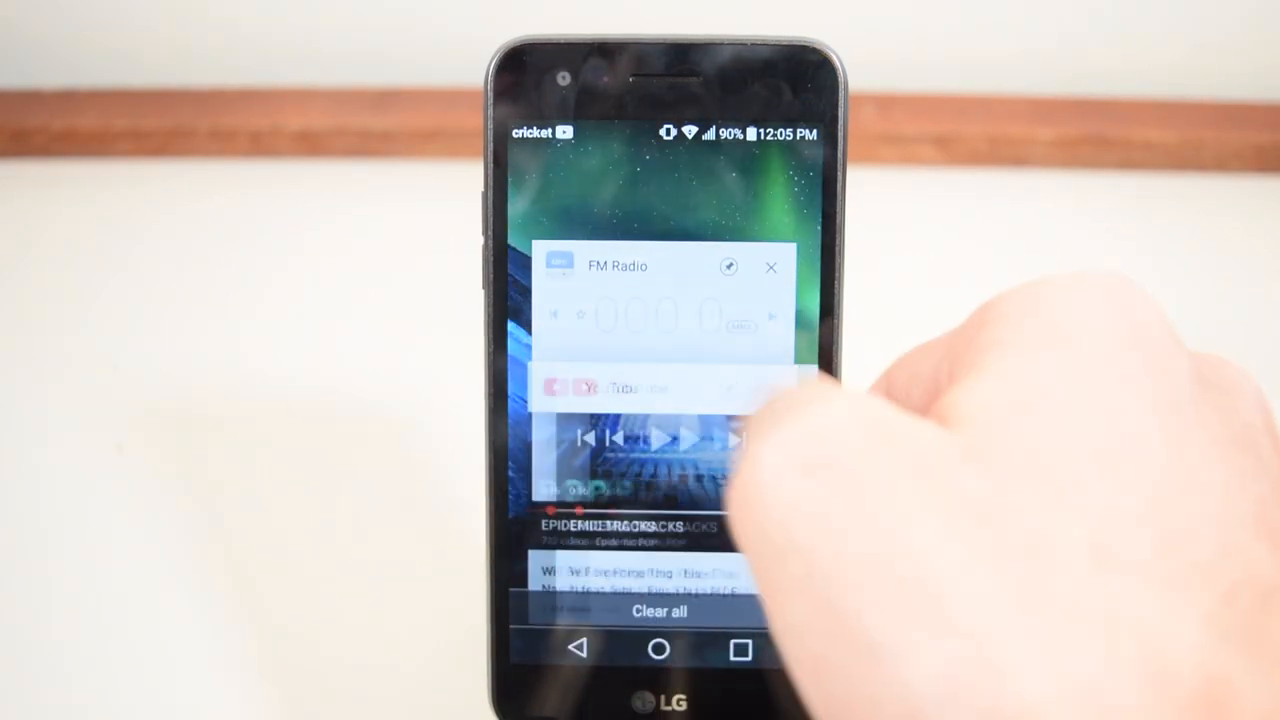
Step: Clear all recent apps, open Messaging and browse to the animal and plant emoji
{"action": "left_click", "coordinate": [661, 611]}
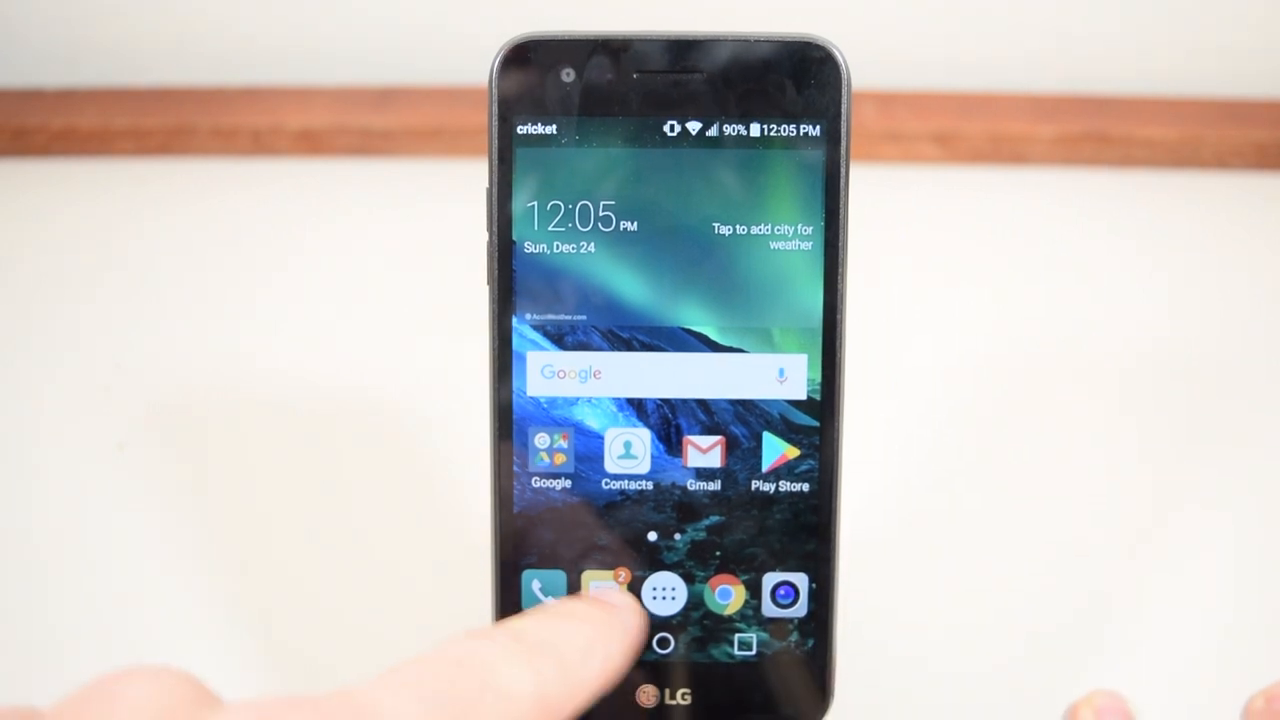
{"action": "left_click", "coordinate": [597, 595]}
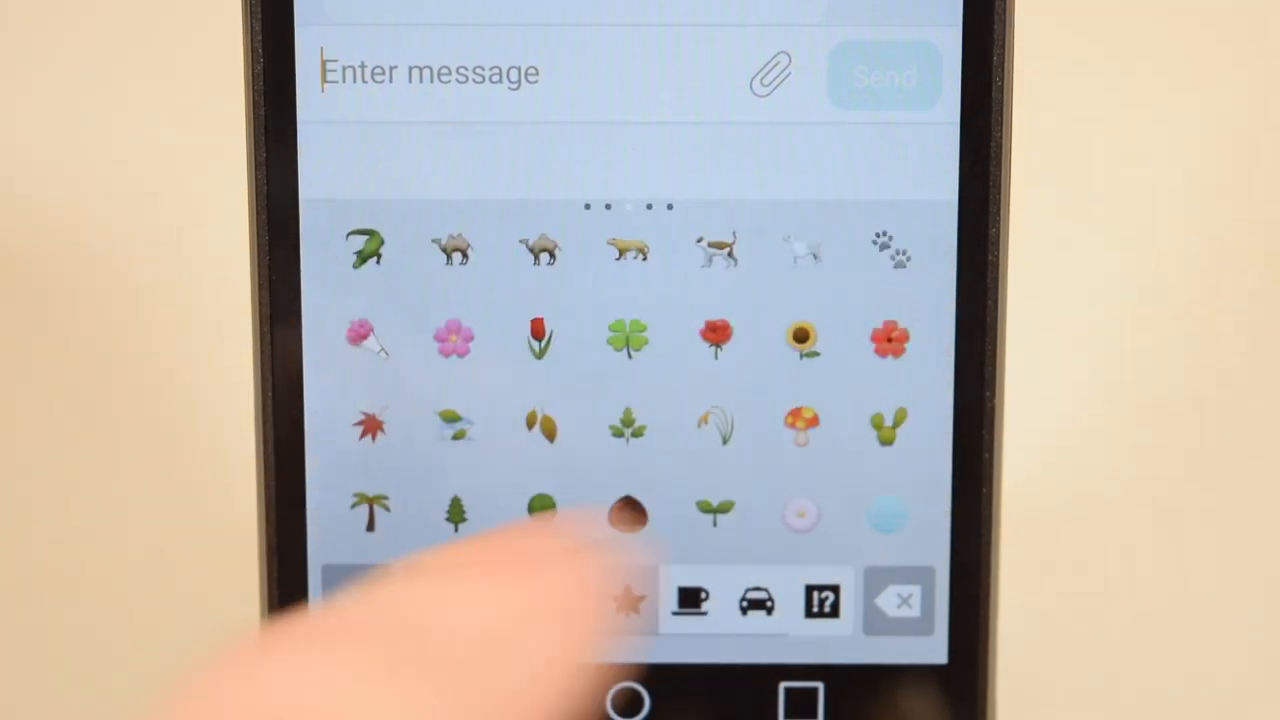
{"action": "left_click", "coordinate": [624, 602]}
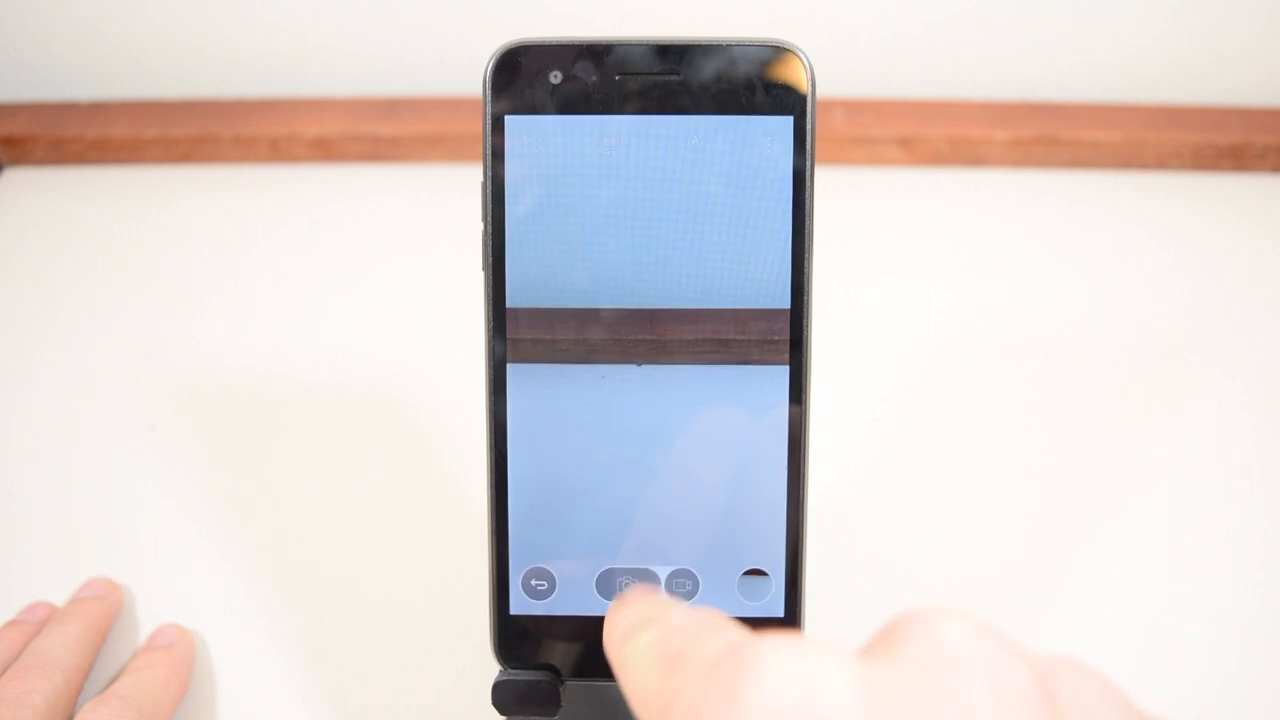
Step: Capture a photo of the wooden strip on the wall
{"action": "left_click", "coordinate": [628, 584]}
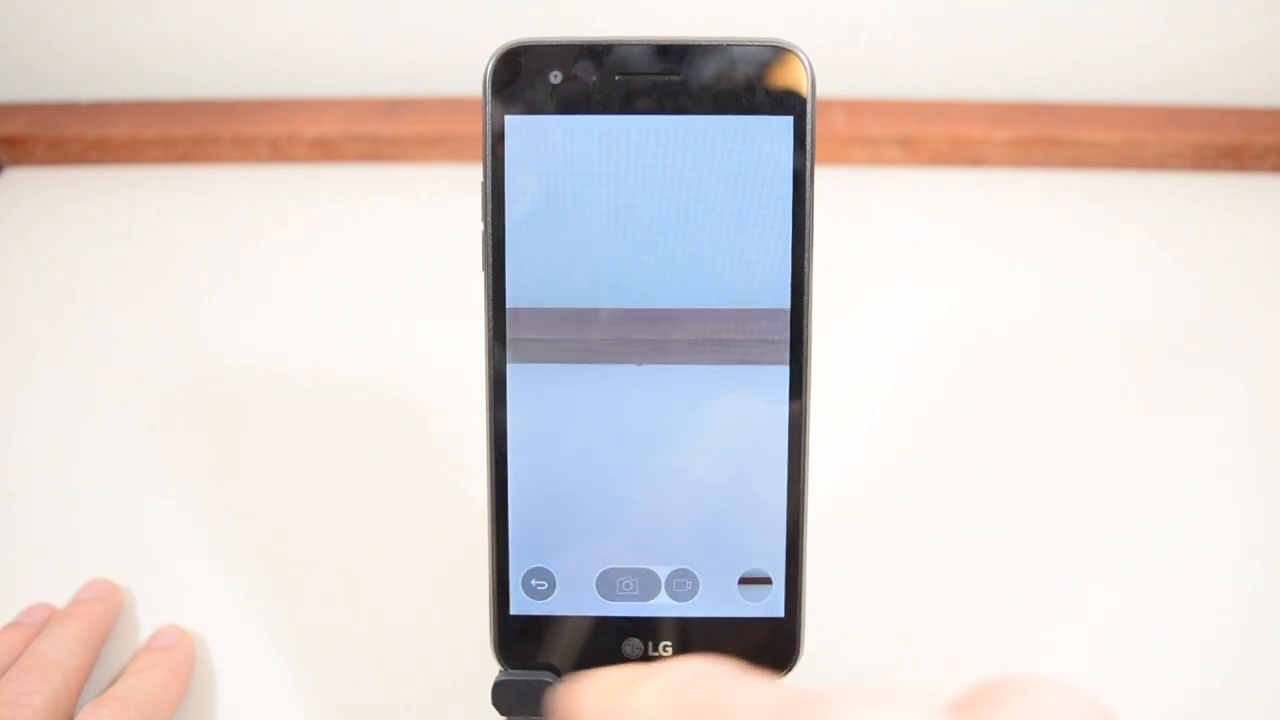